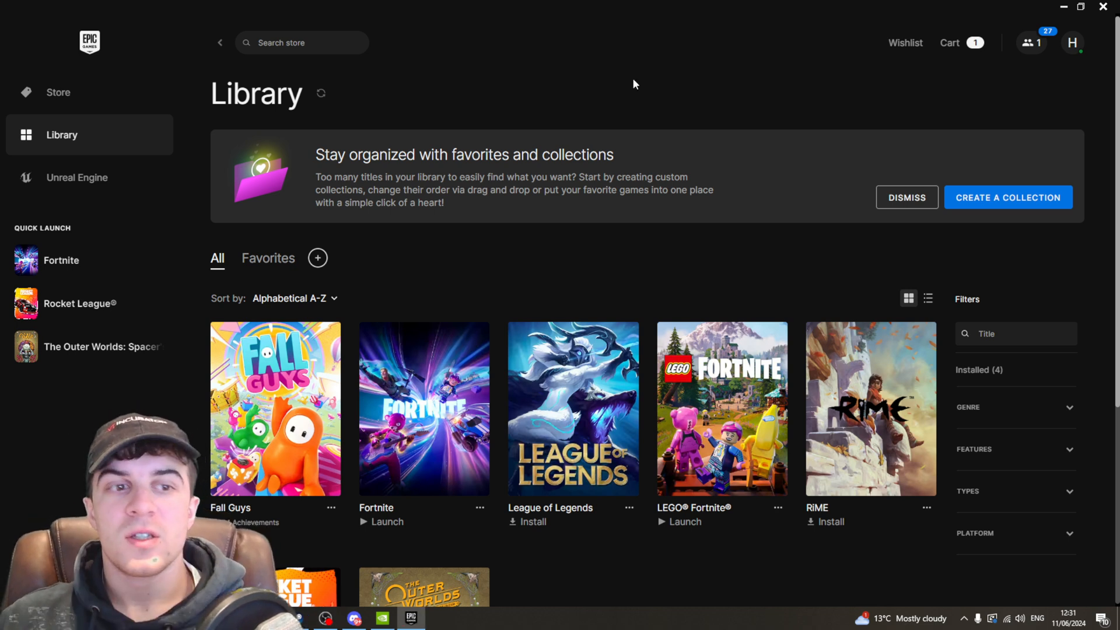
pyautogui.moveTo(607, 30)
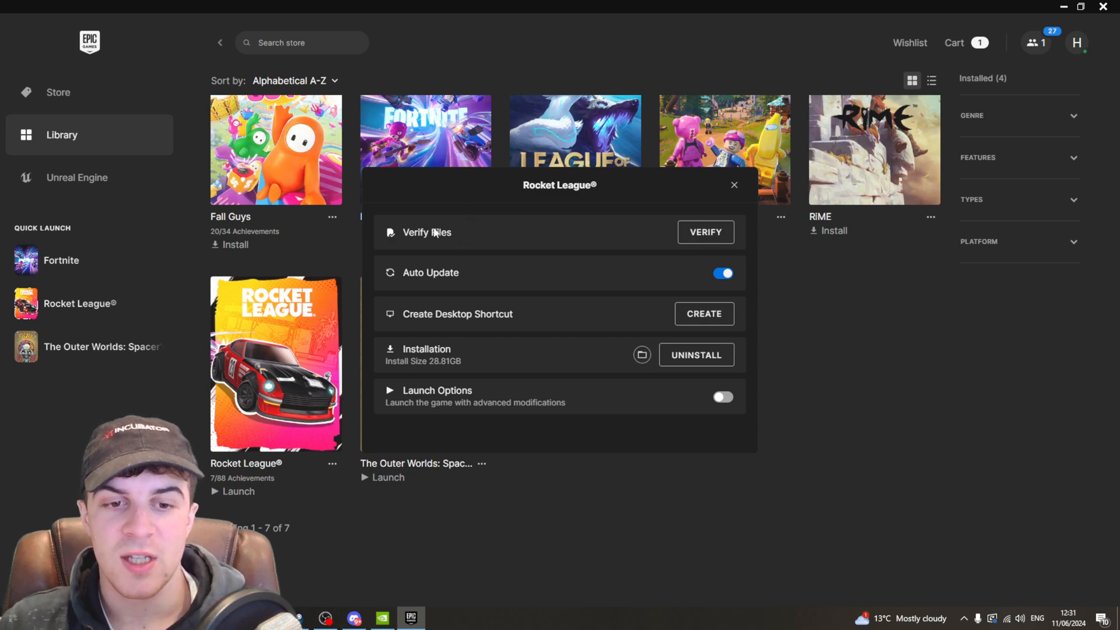
# - Open Rocket League's install location in File Explorer from its Manage panel
pyautogui.doubleClick(426, 349)
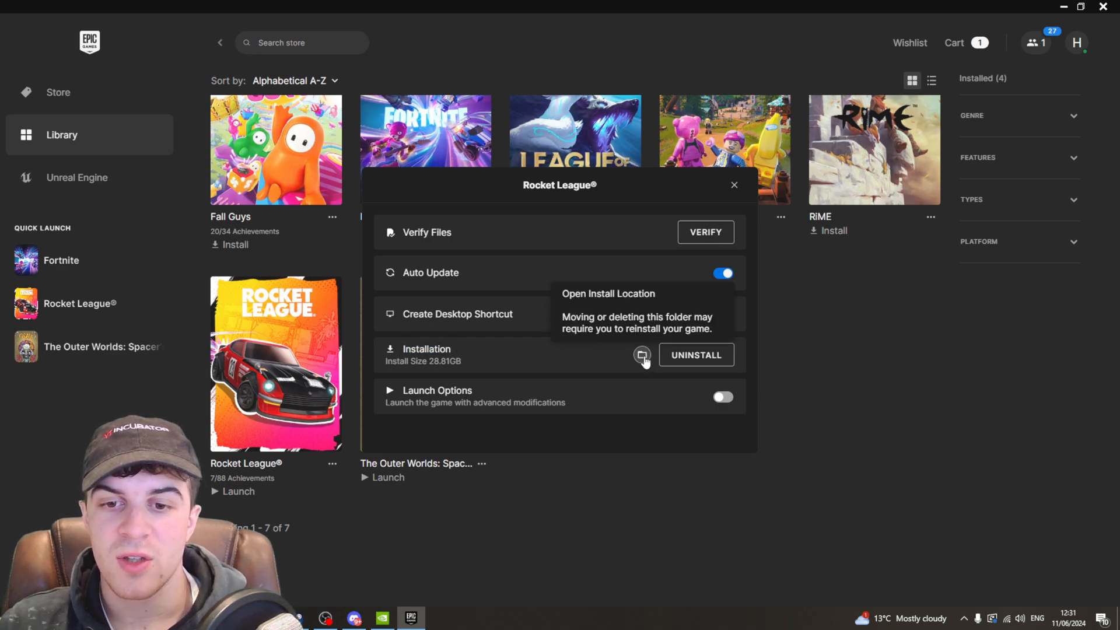
pyautogui.click(641, 356)
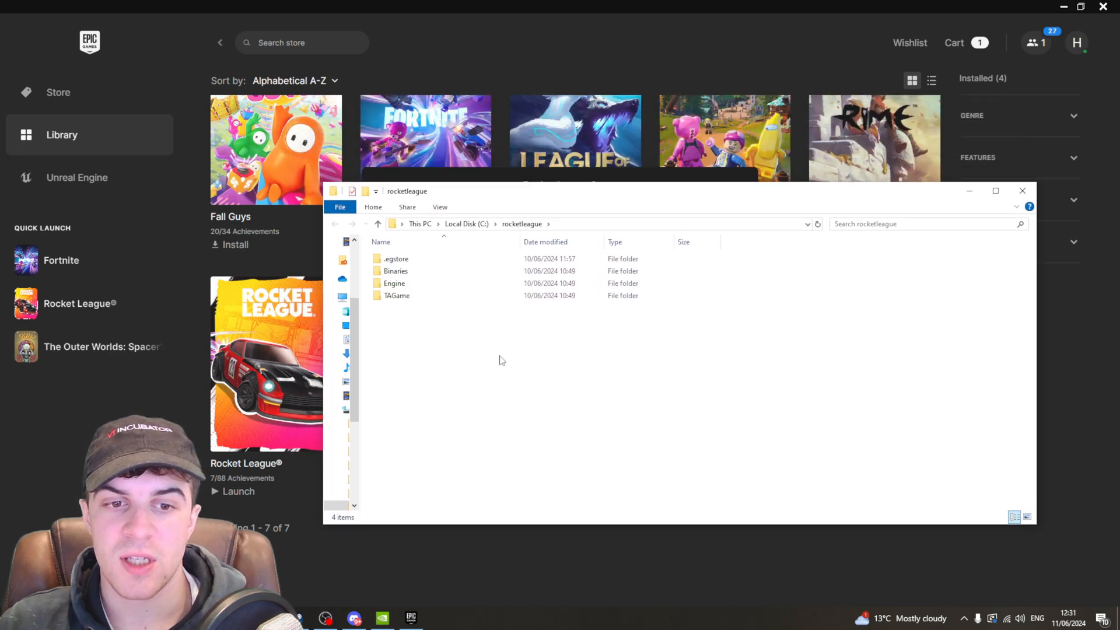
pyautogui.moveTo(470, 305)
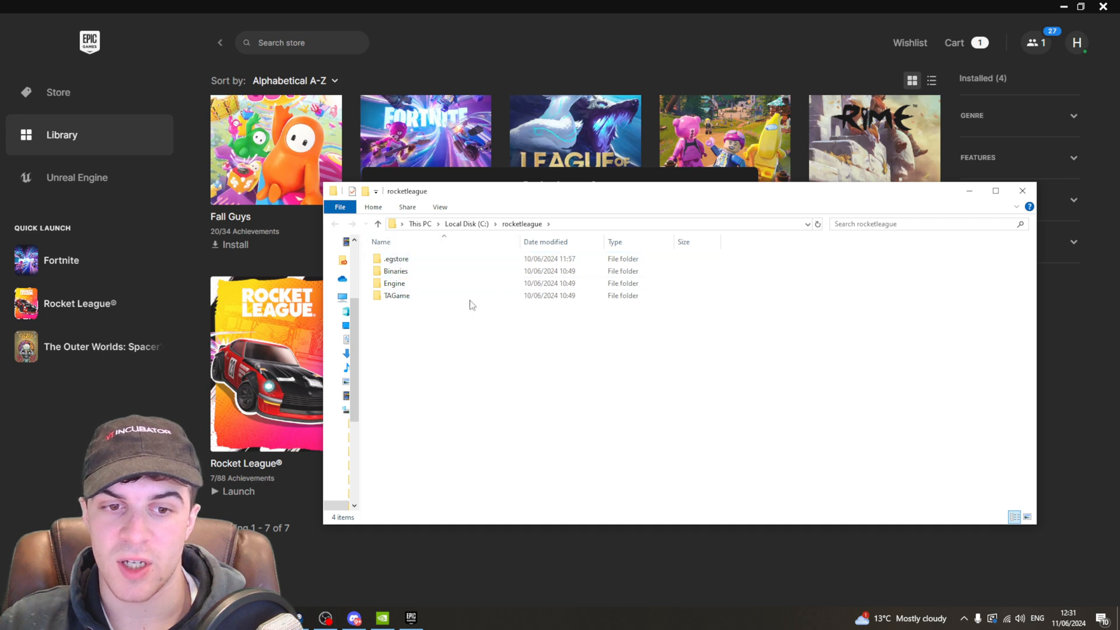
pyautogui.moveTo(561, 362)
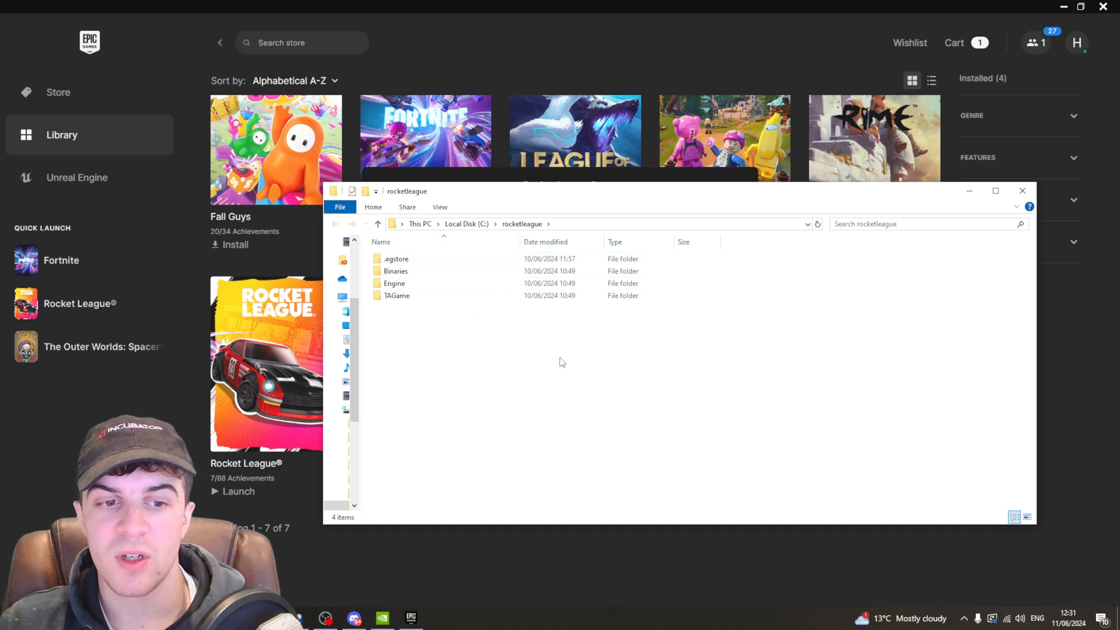
# - Select all four game folders in C:\rocketleague for copying with Ctrl+A
pyautogui.press('ctrl+a')
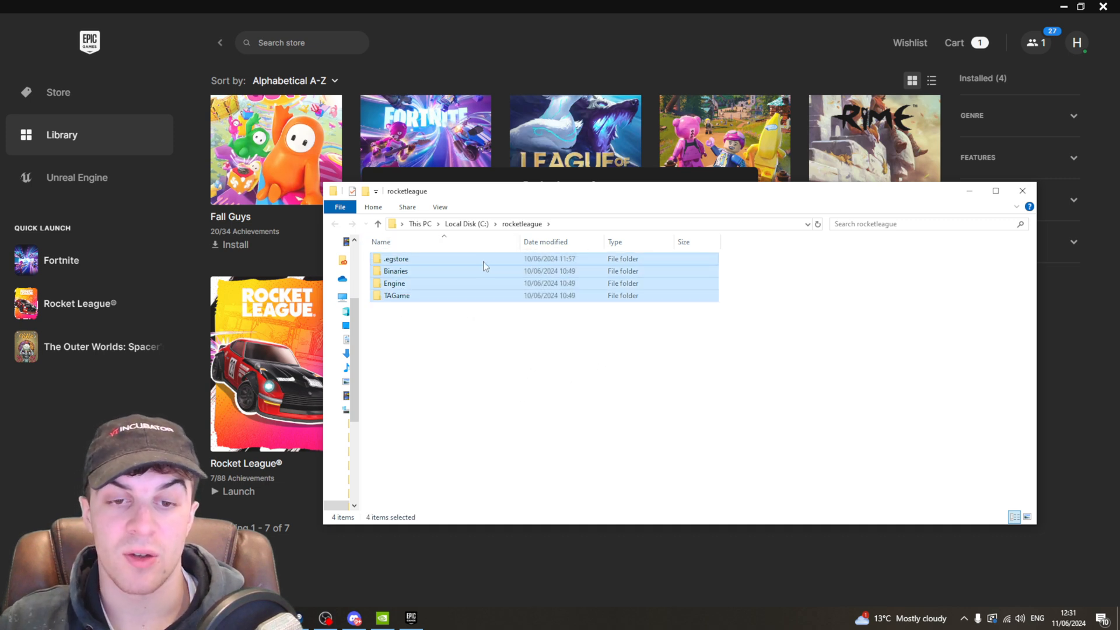
pyautogui.click(601, 404)
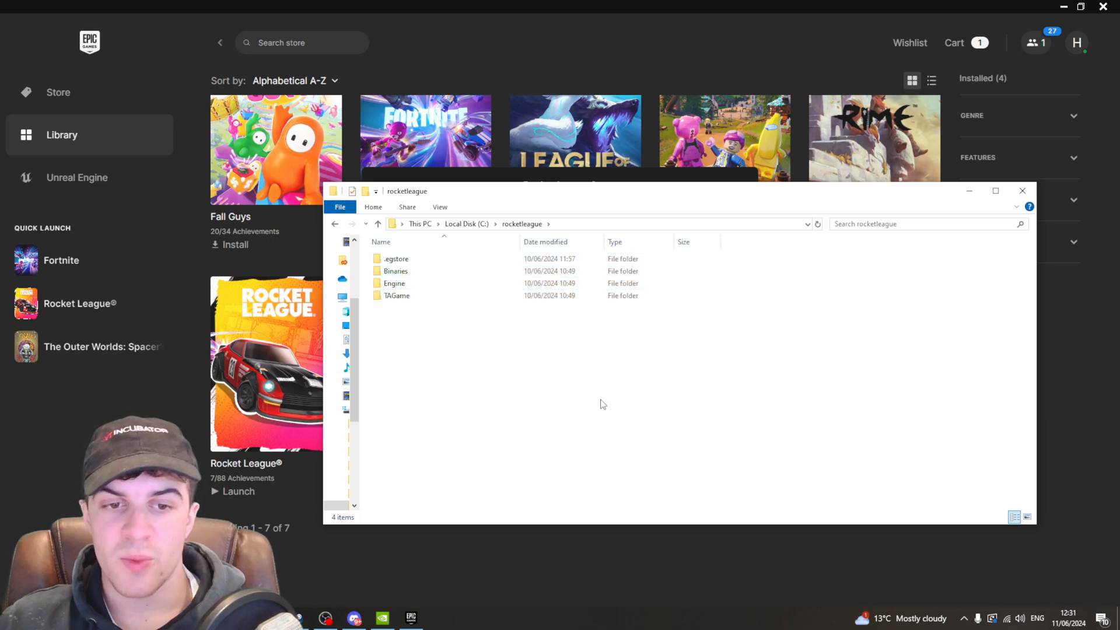
pyautogui.press('ctrl+a')
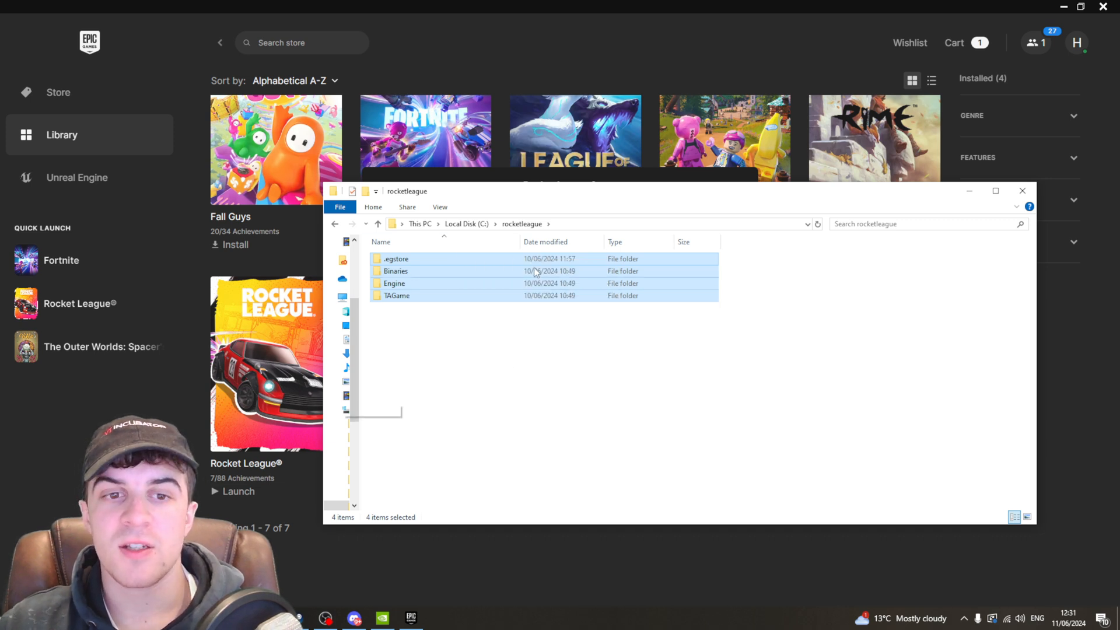
pyautogui.moveTo(473, 200)
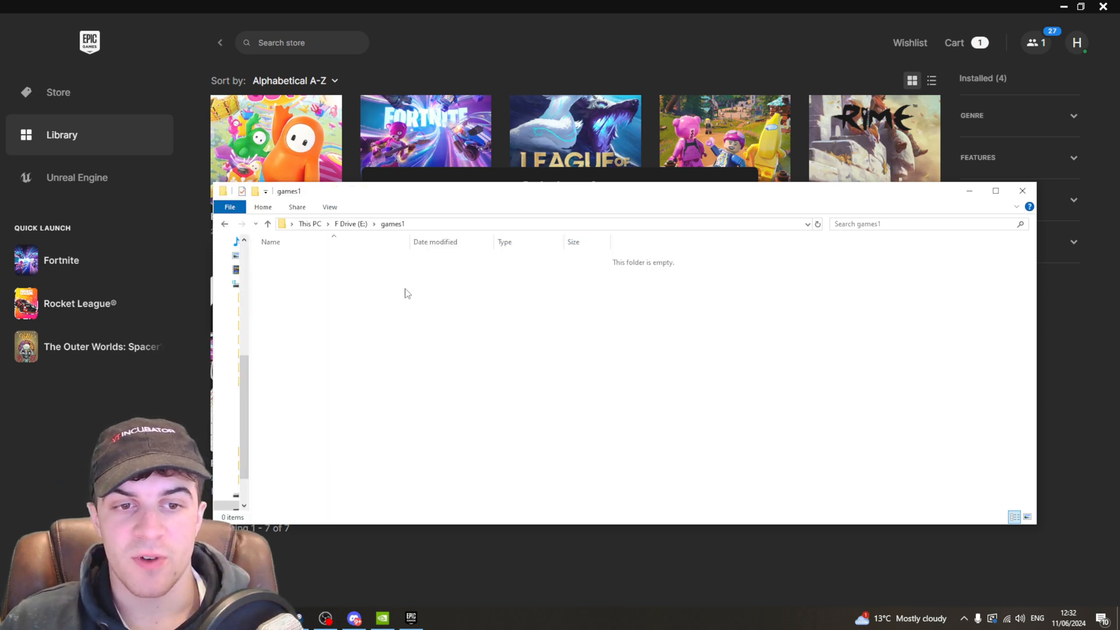
# - Create a new folder named 'Rocket League 1' in E:\games1 and open it
pyautogui.rightClick(406, 293)
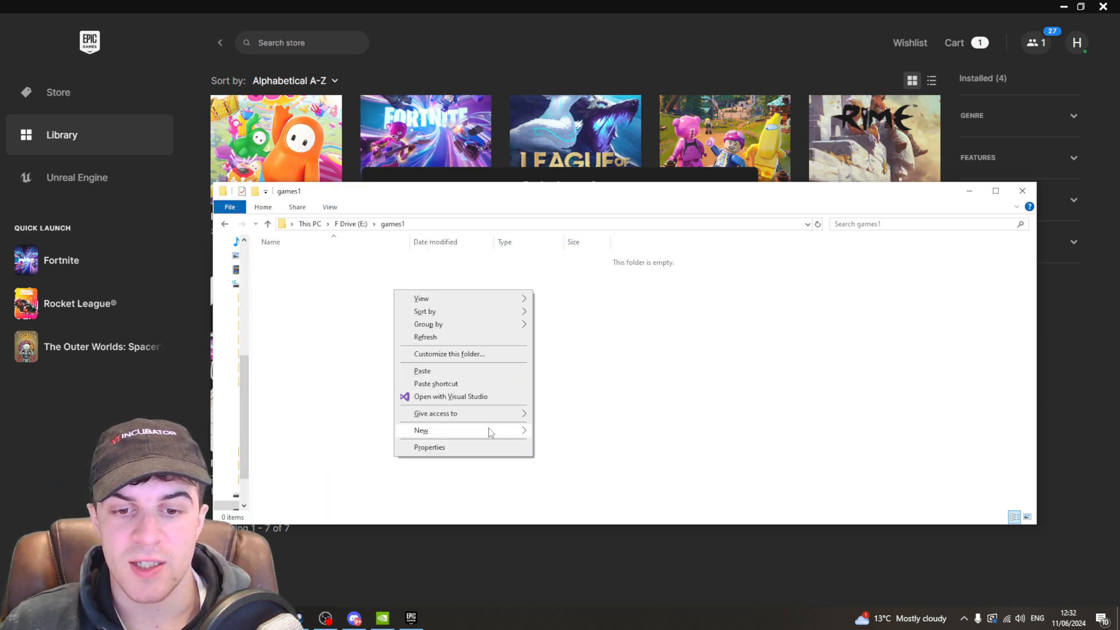
pyautogui.click(421, 429)
pyautogui.write('Rocket Lea')
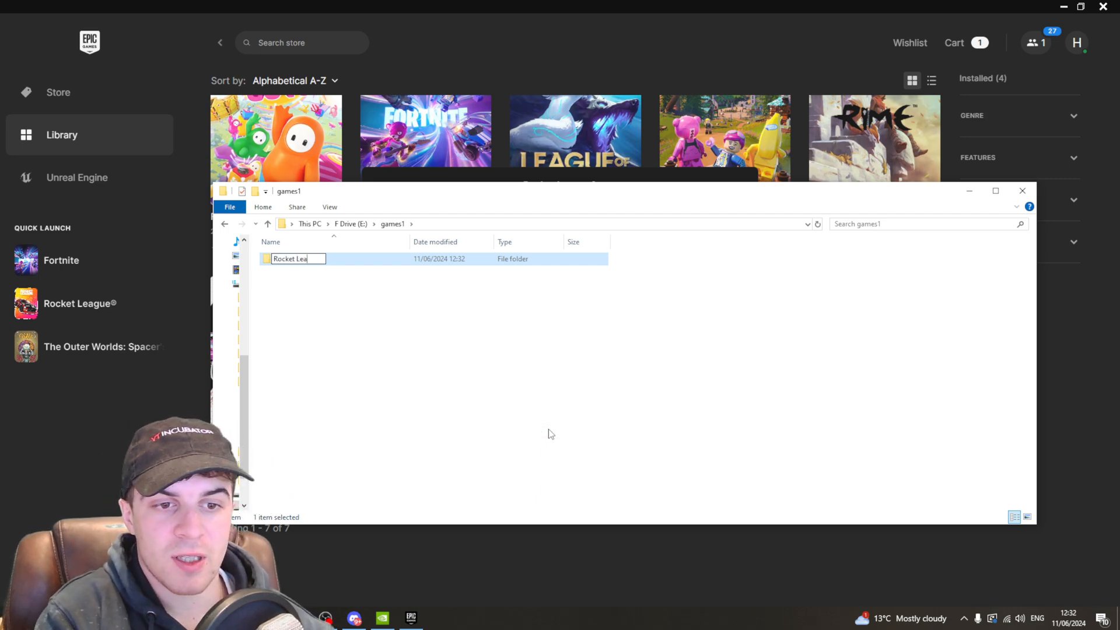
pyautogui.press('Enter')
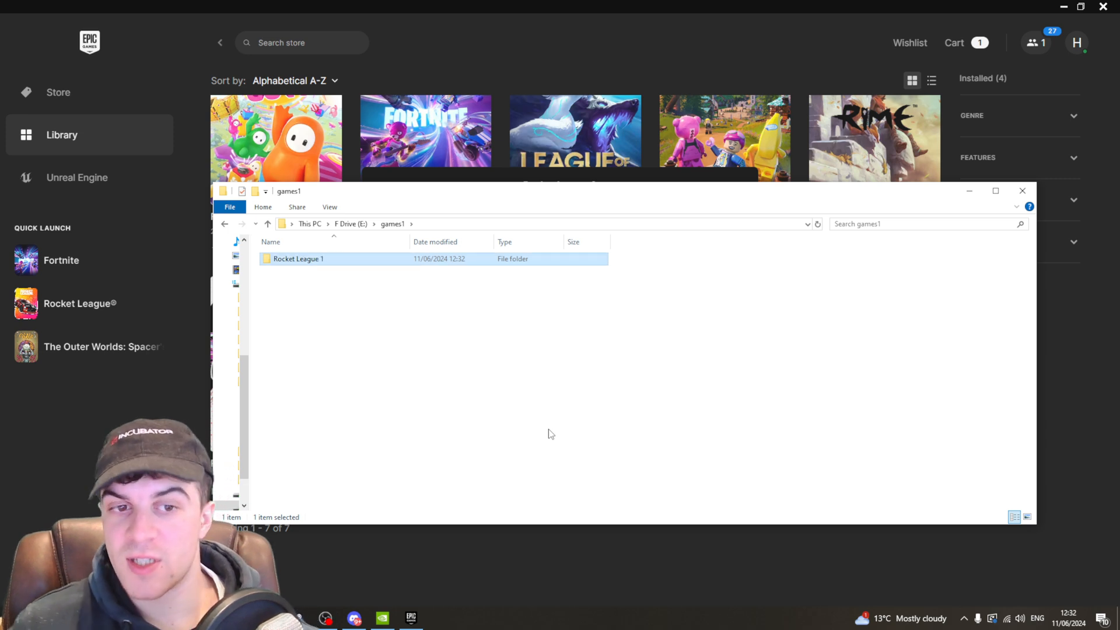
pyautogui.doubleClick(298, 258)
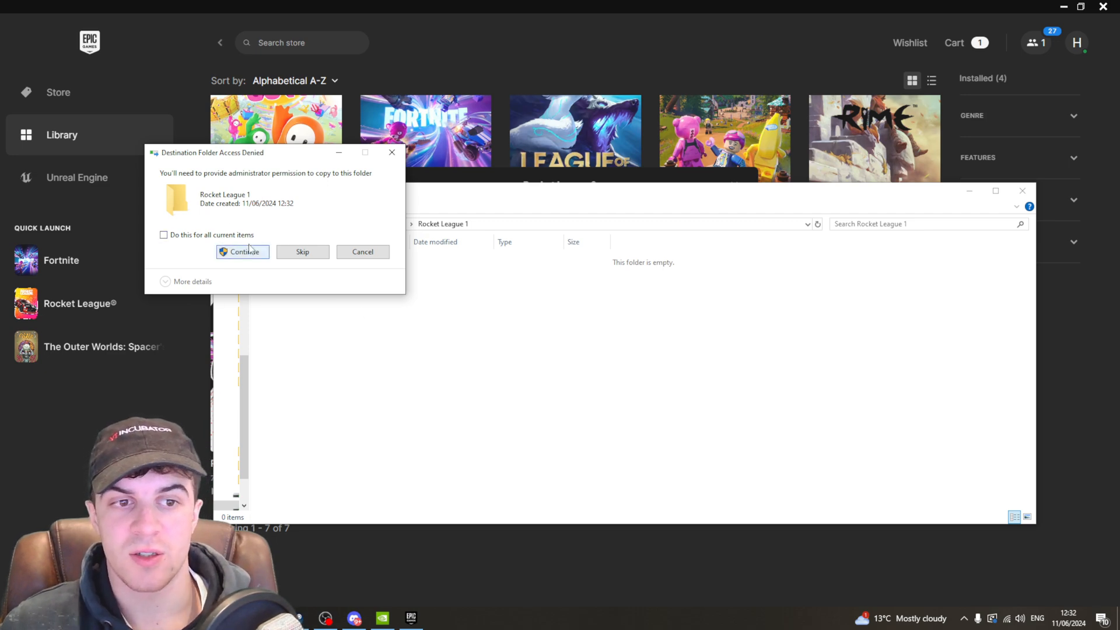
# - Paste the game folders into Rocket League 1, granting administrator permission
pyautogui.click(242, 252)
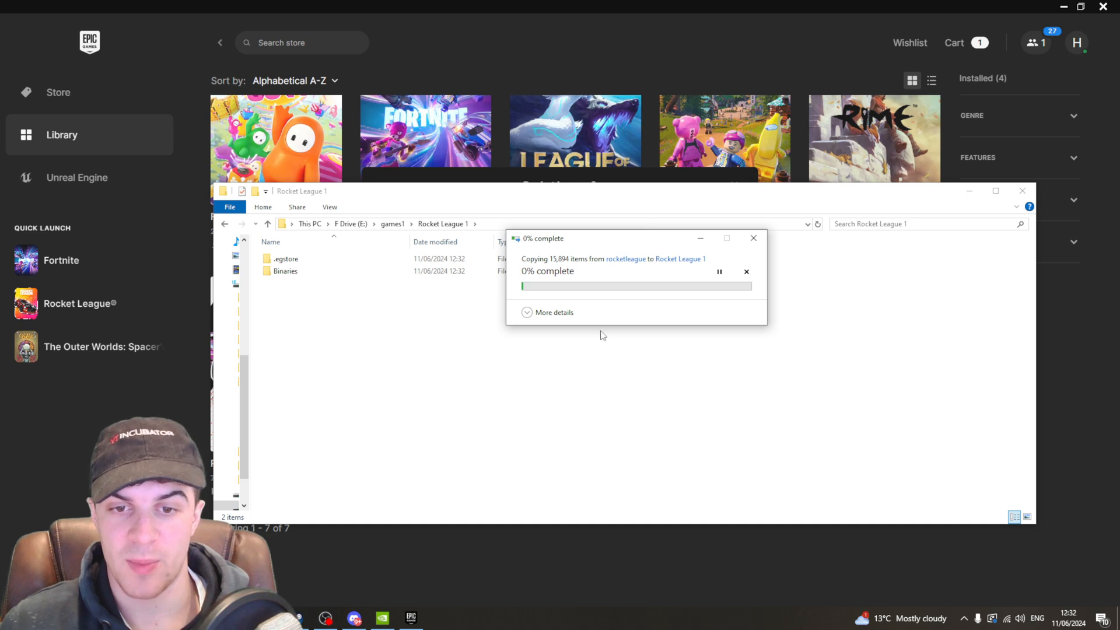
pyautogui.moveTo(618, 317)
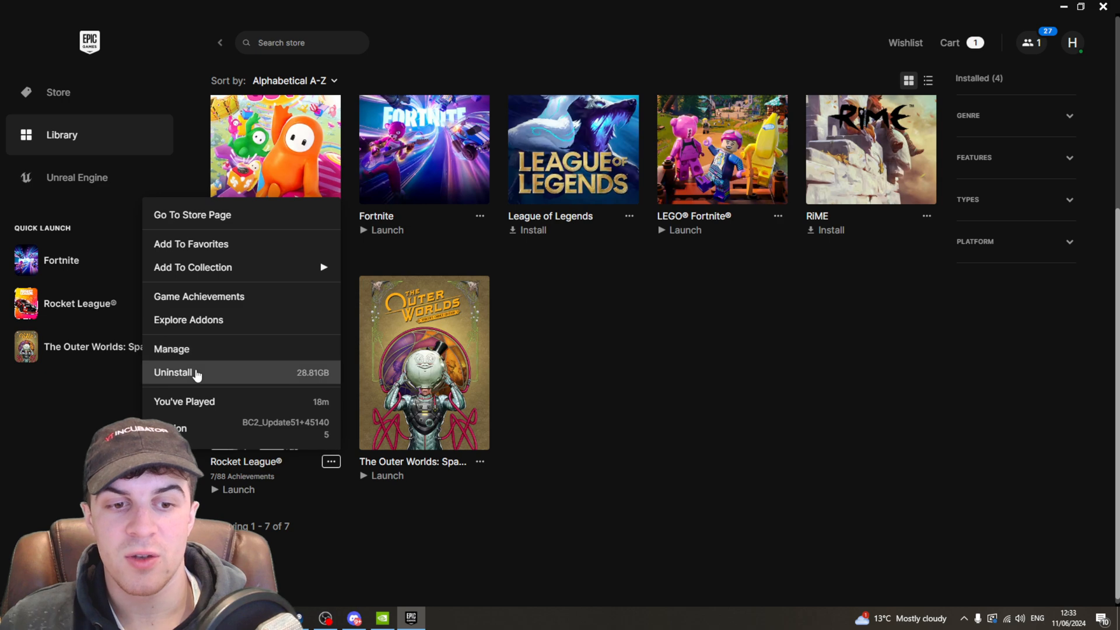
# - Uninstall Rocket League from the library tile, then start reinstalling it
pyautogui.click(172, 372)
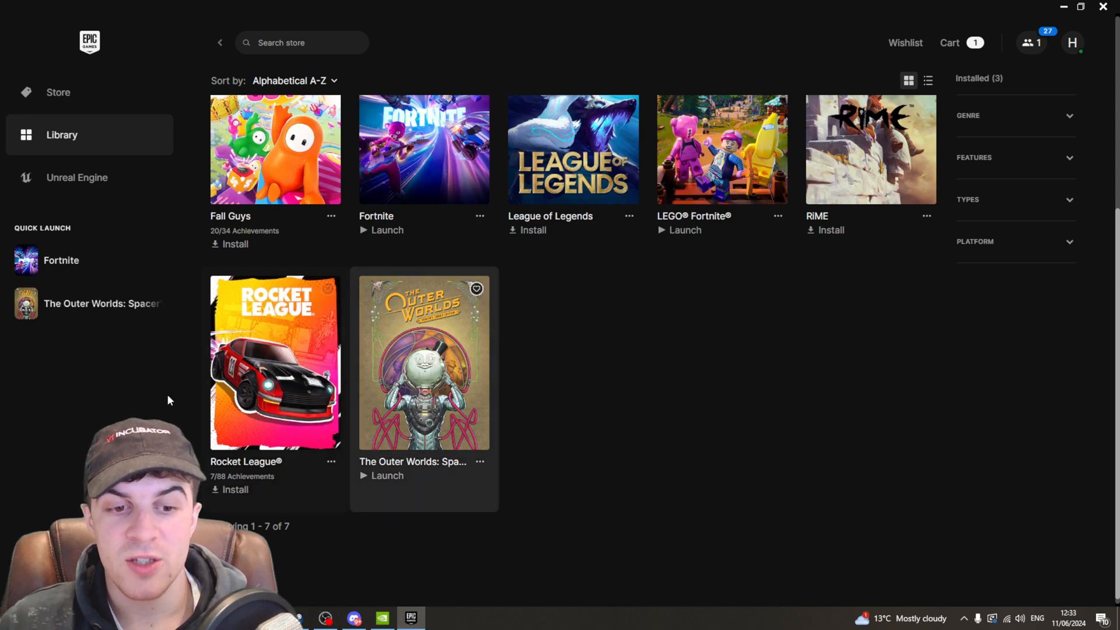
pyautogui.click(235, 490)
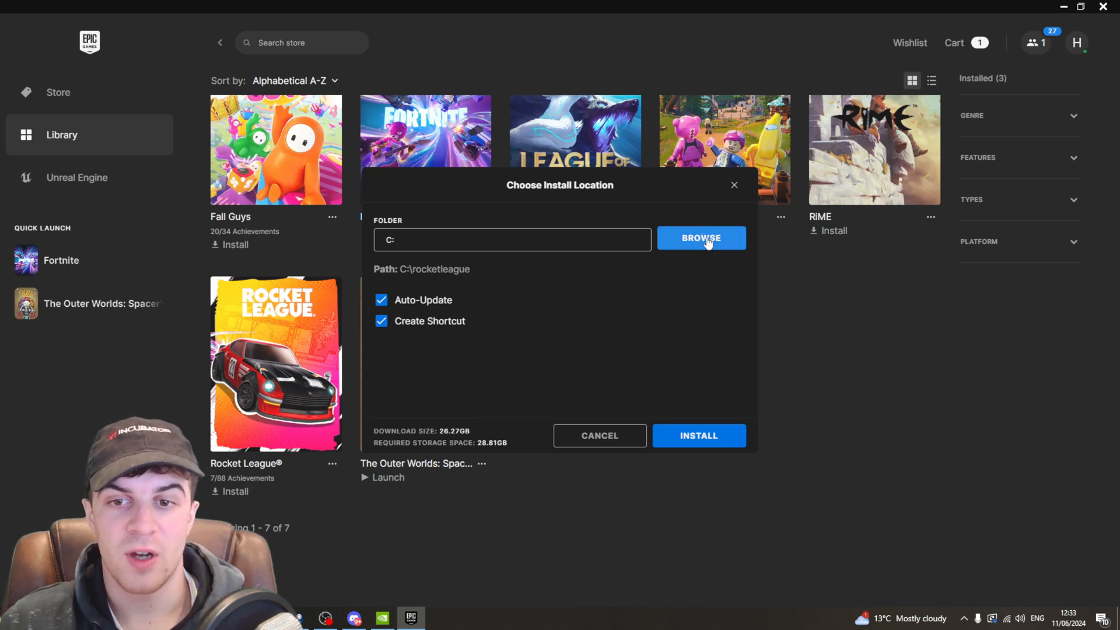
# - Change Rocket League's install location to the games1 folder on the E: drive
pyautogui.click(700, 238)
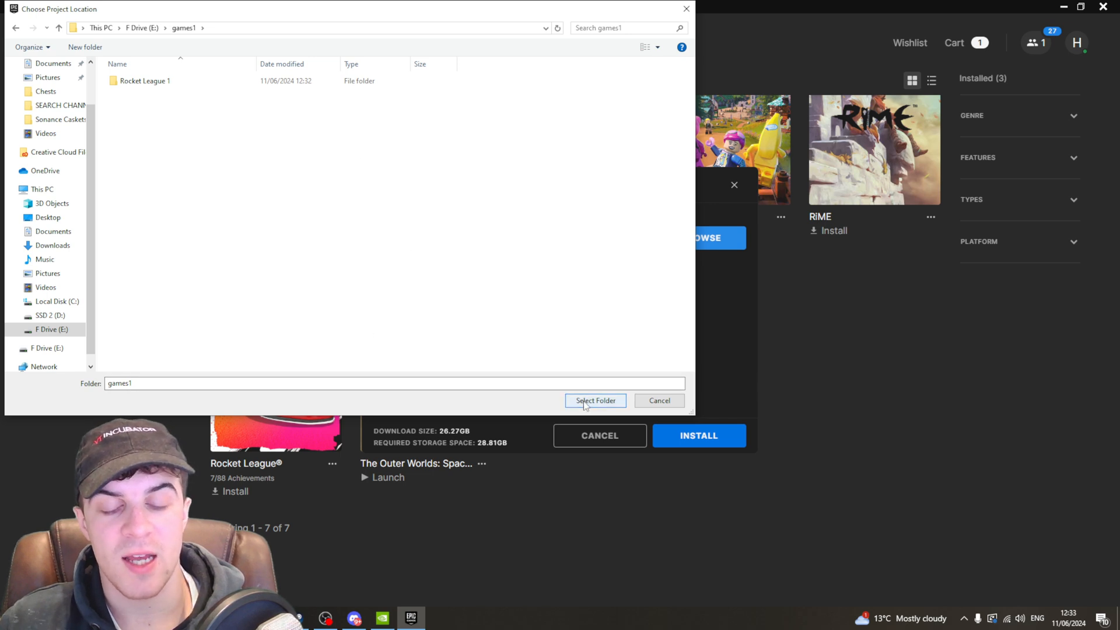
pyautogui.click(146, 80)
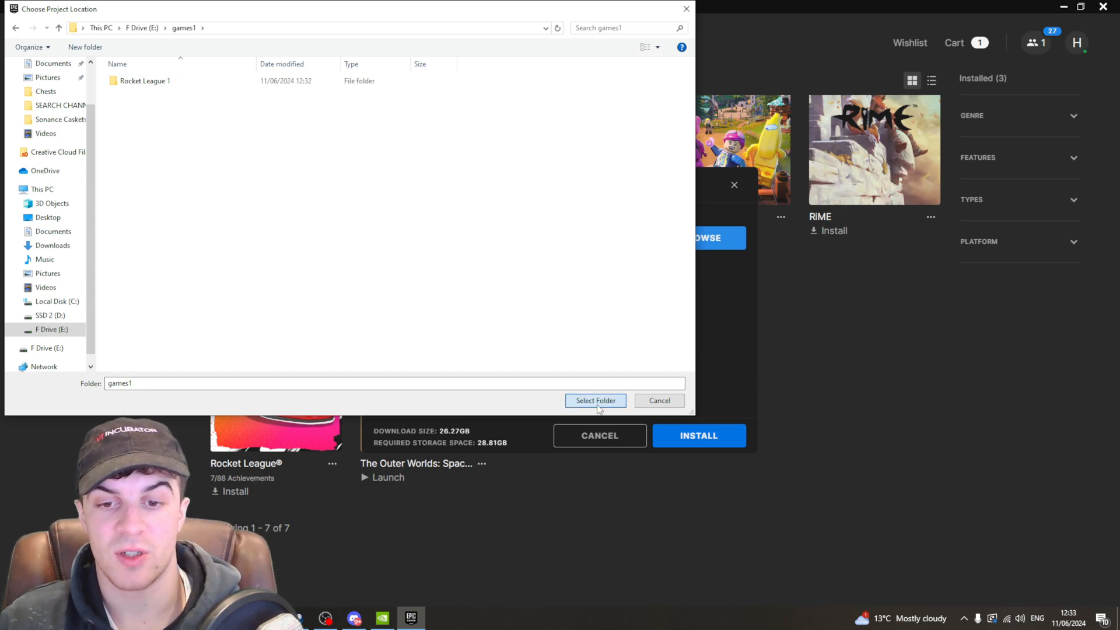
pyautogui.click(595, 400)
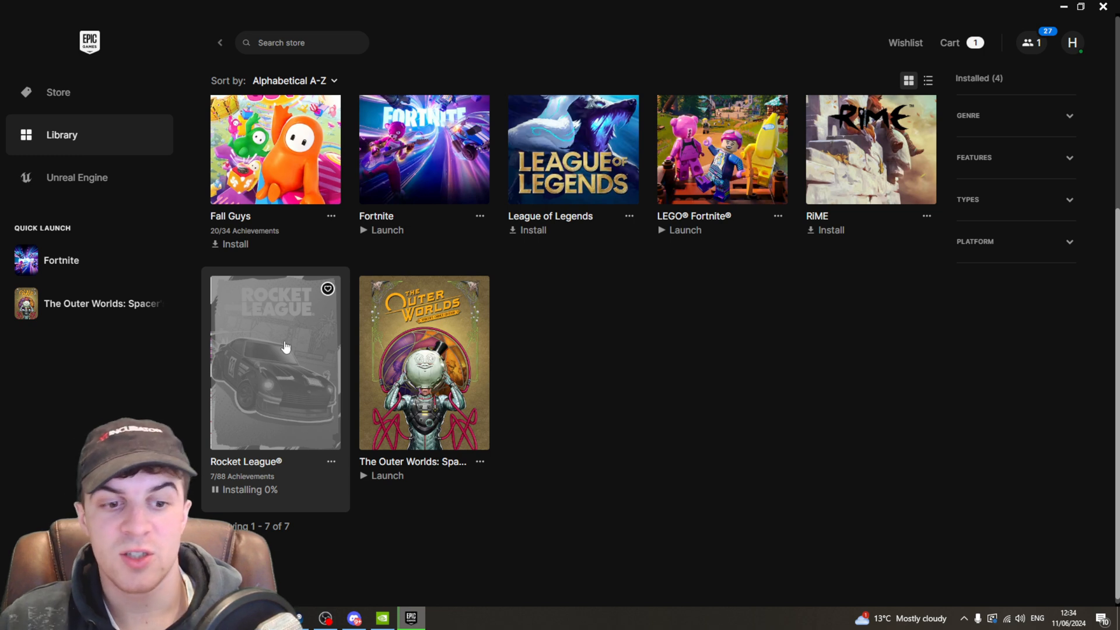
pyautogui.moveTo(293, 500)
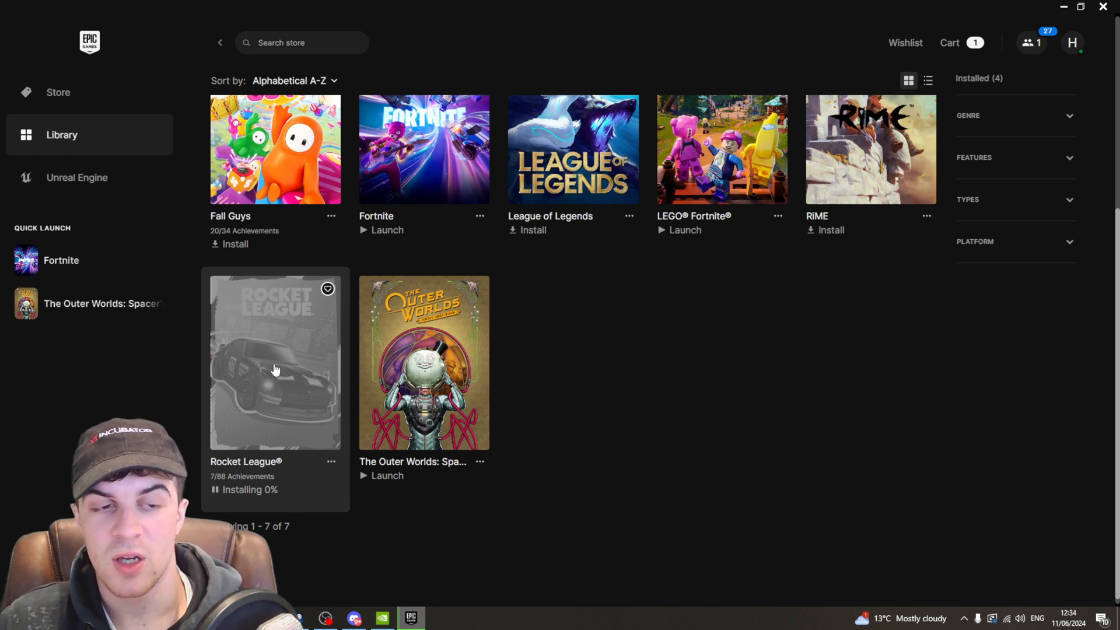
pyautogui.moveTo(172, 359)
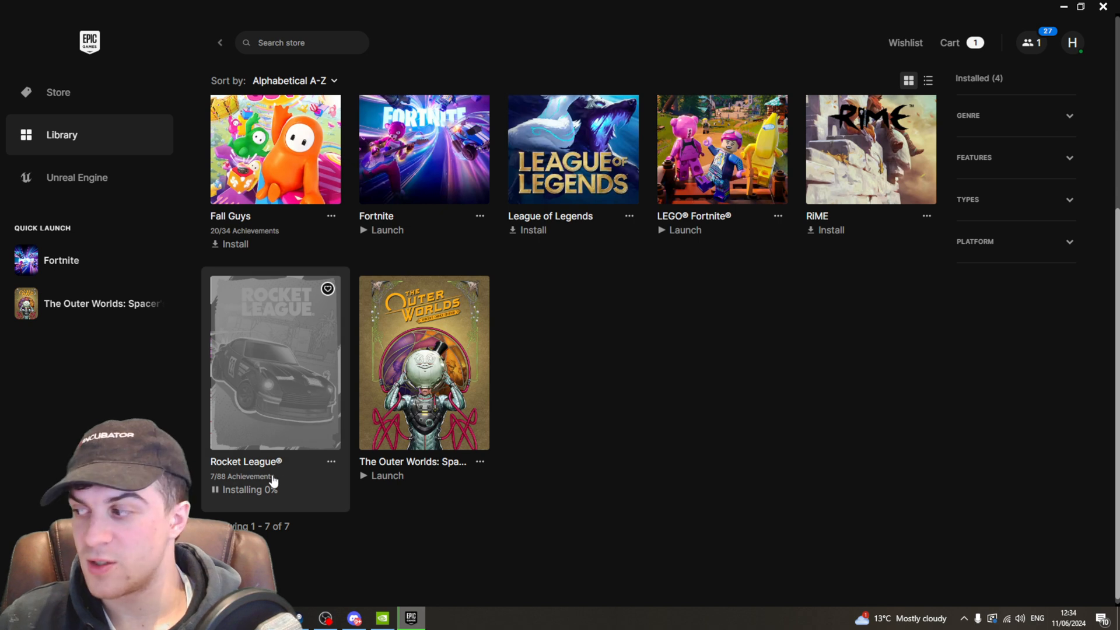
pyautogui.moveTo(282, 490)
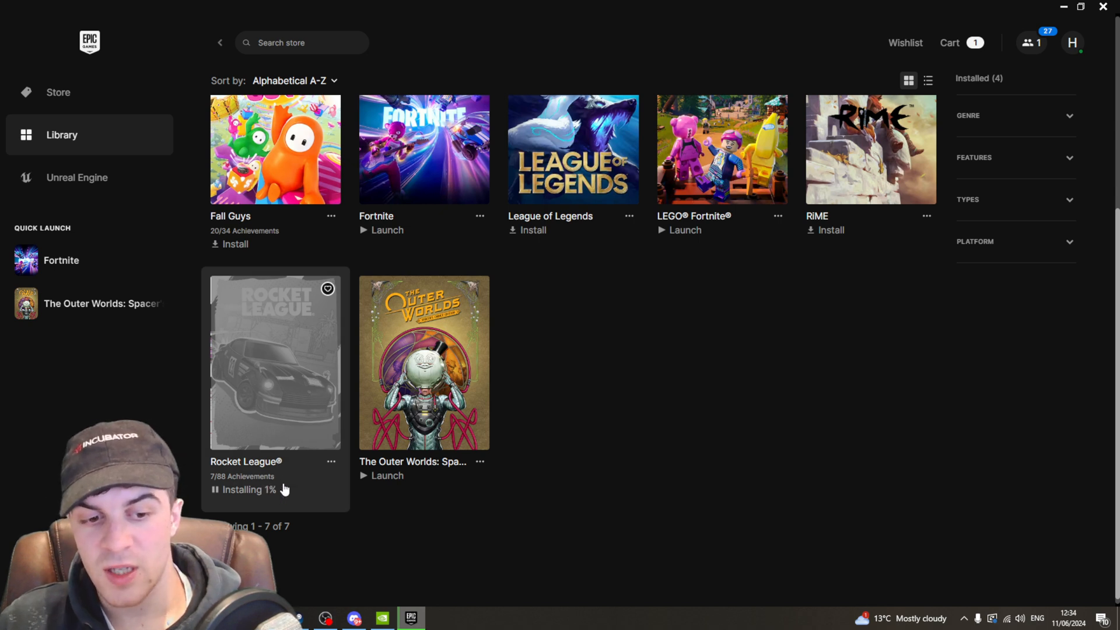
# - Pause Rocket League's download from the tile's Installing progress indicator
pyautogui.click(330, 462)
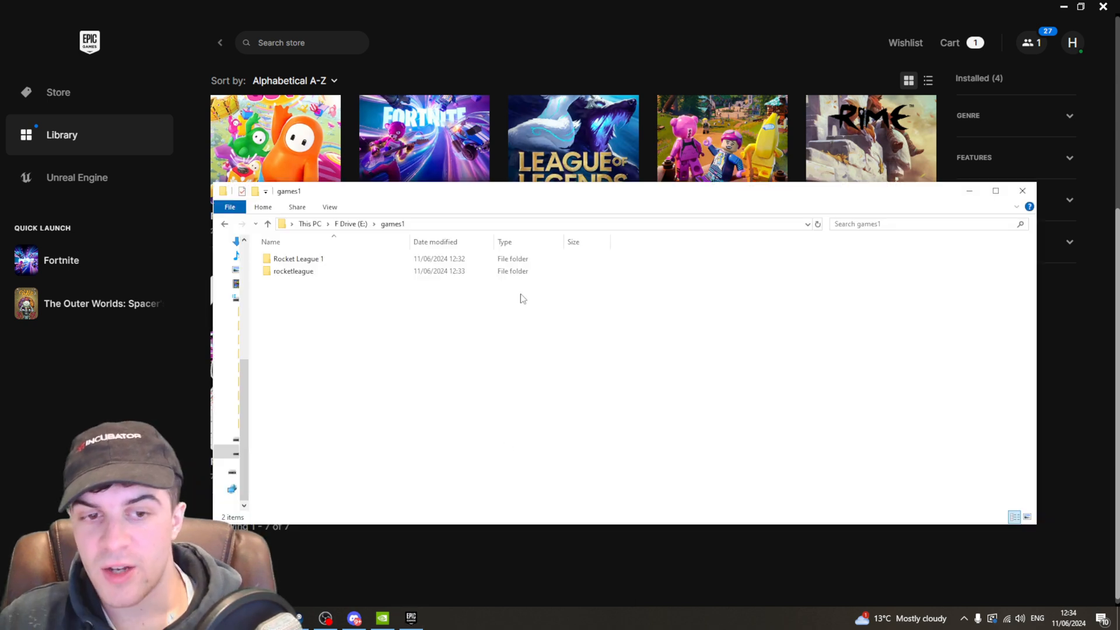
pyautogui.moveTo(318, 302)
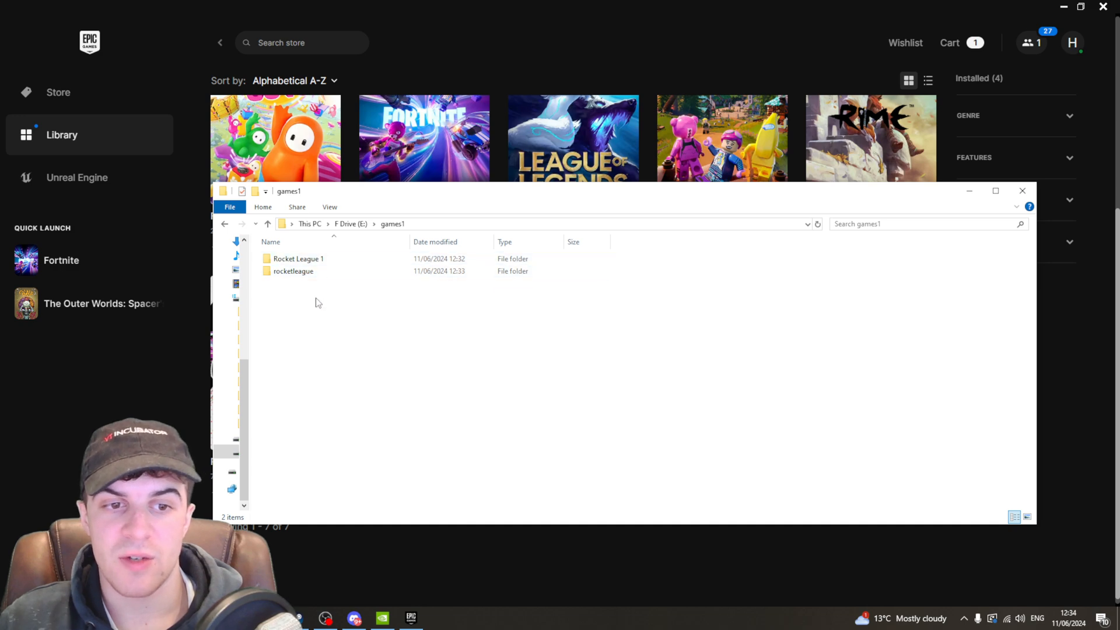
pyautogui.moveTo(309, 276)
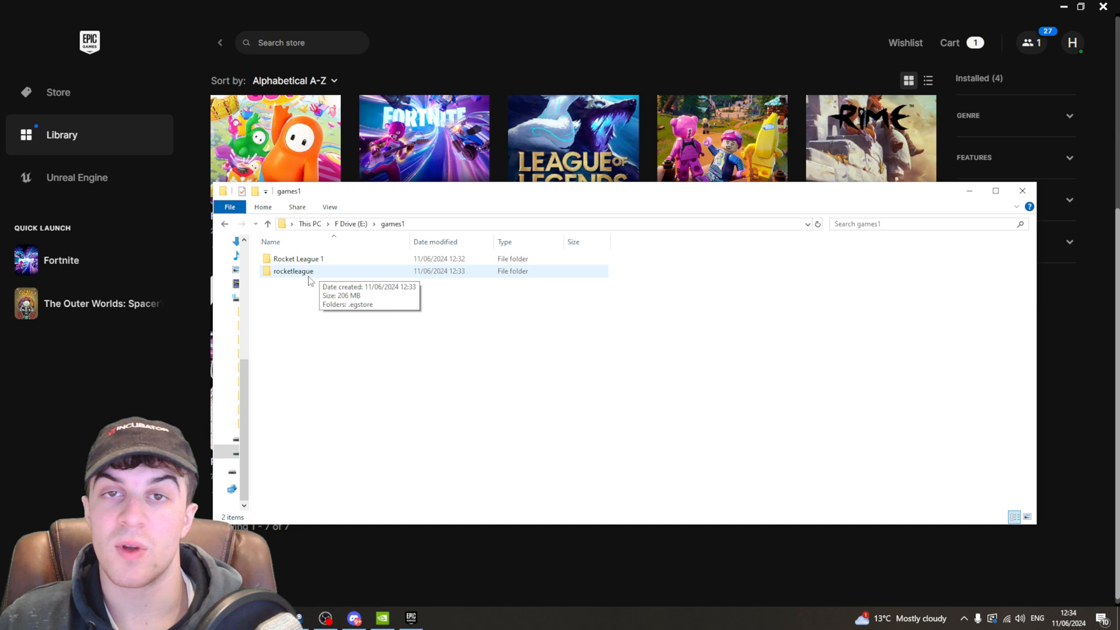
# - Enter the launcher-created rocketleague folder in games1, which holds only .egstore
pyautogui.click(299, 259)
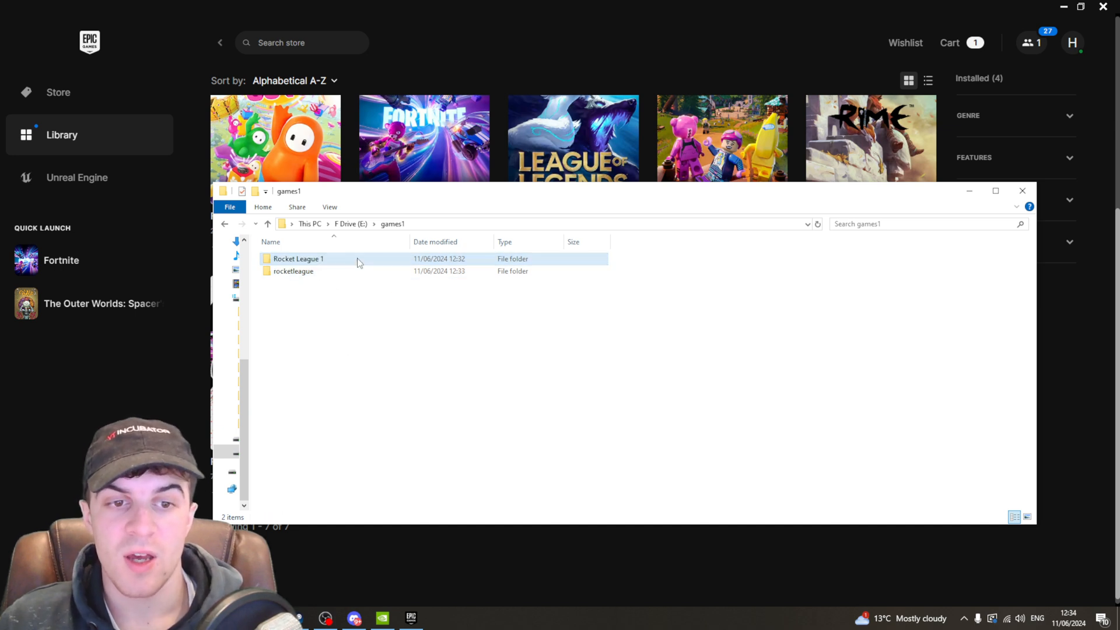
pyautogui.doubleClick(298, 259)
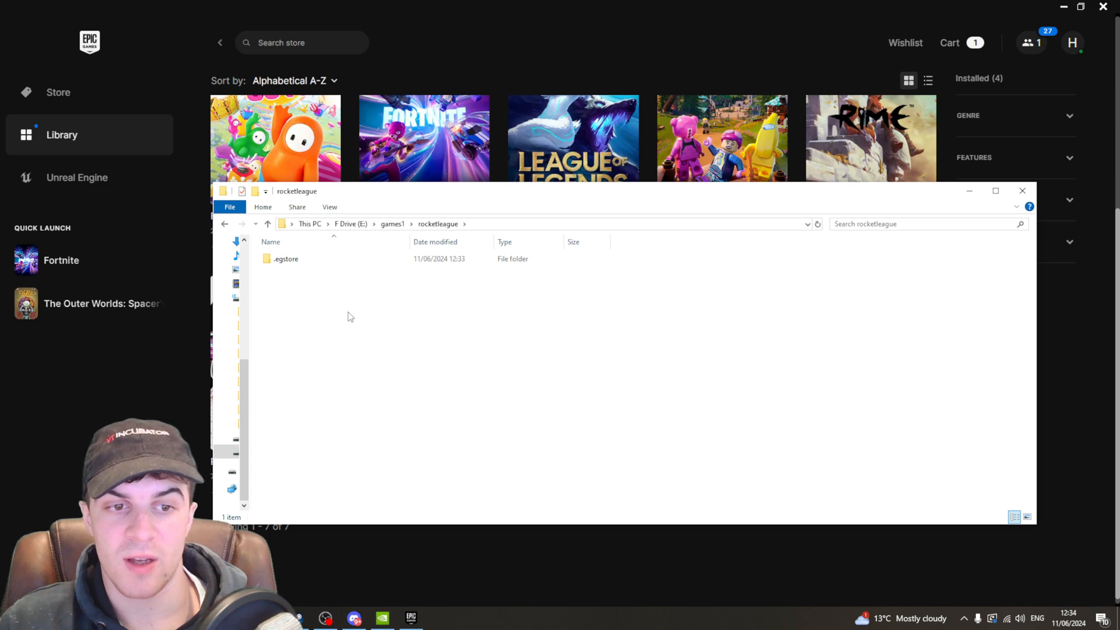
# - Paste Binaries, Engine and TAGame into rocketleague with administrator permission, then return to the launcher
pyautogui.rightClick(350, 316)
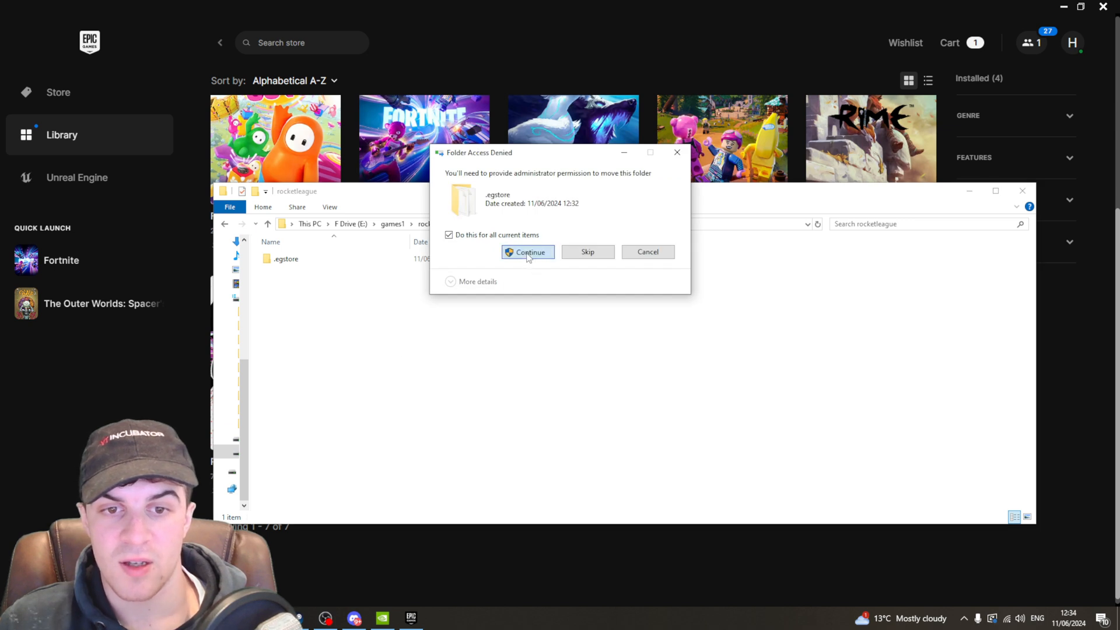
pyautogui.click(528, 252)
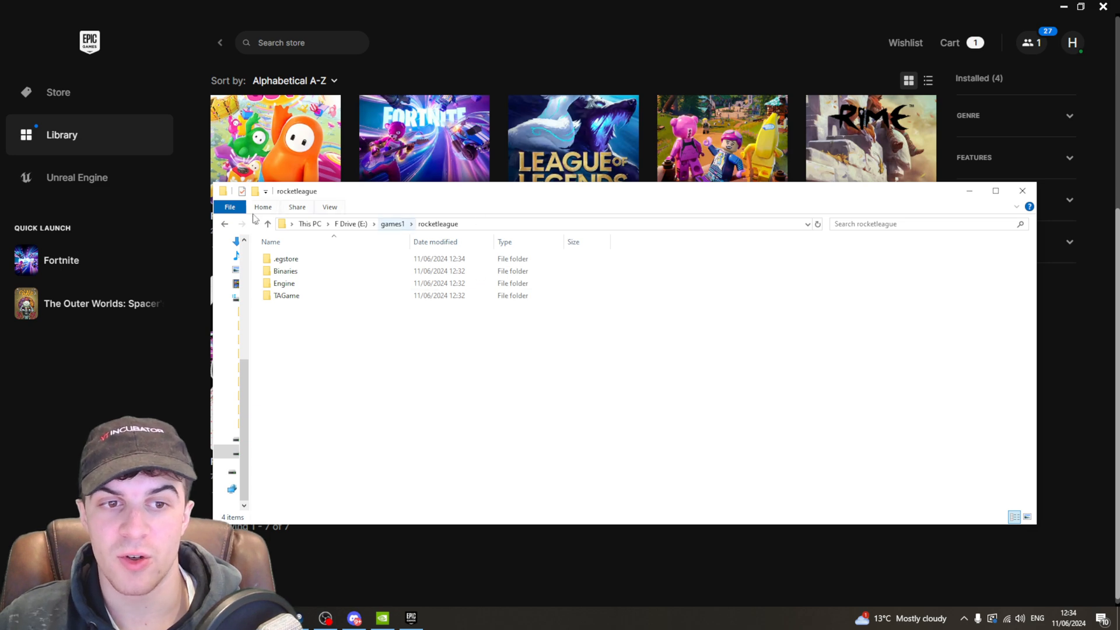
pyautogui.click(1022, 191)
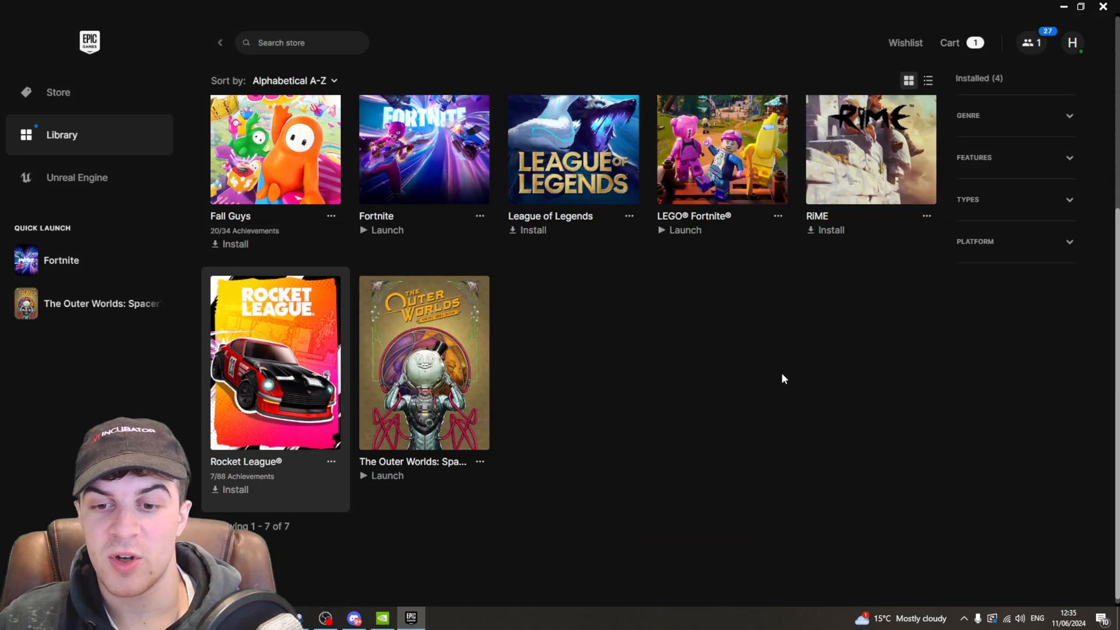
# - Trigger Install on Rocket League's library tile so it switches to Paused
pyautogui.click(234, 490)
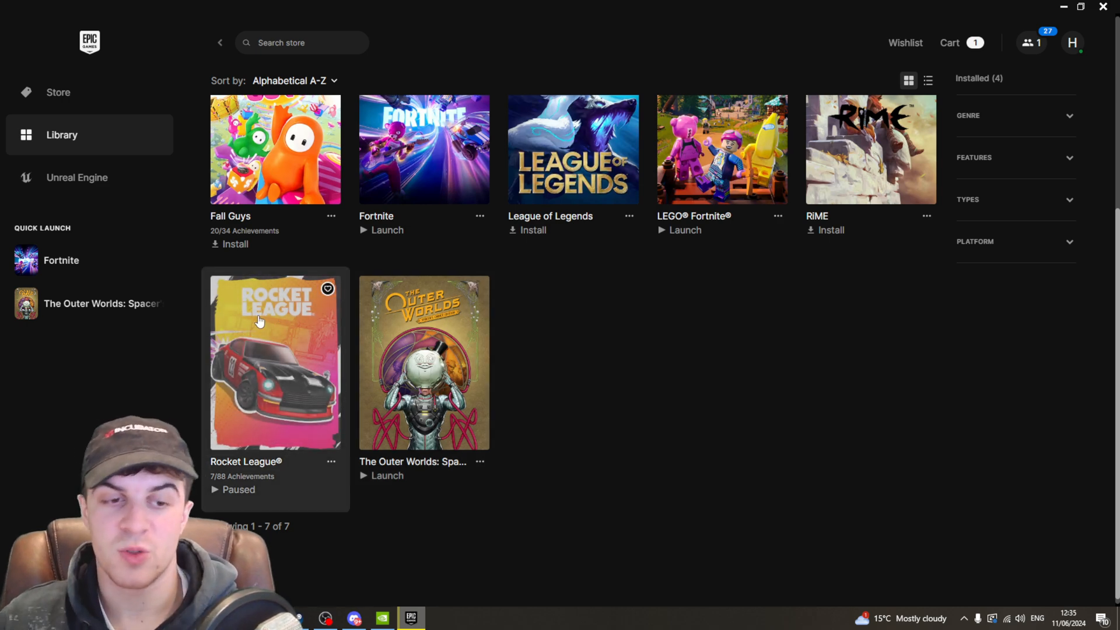
pyautogui.moveTo(266, 388)
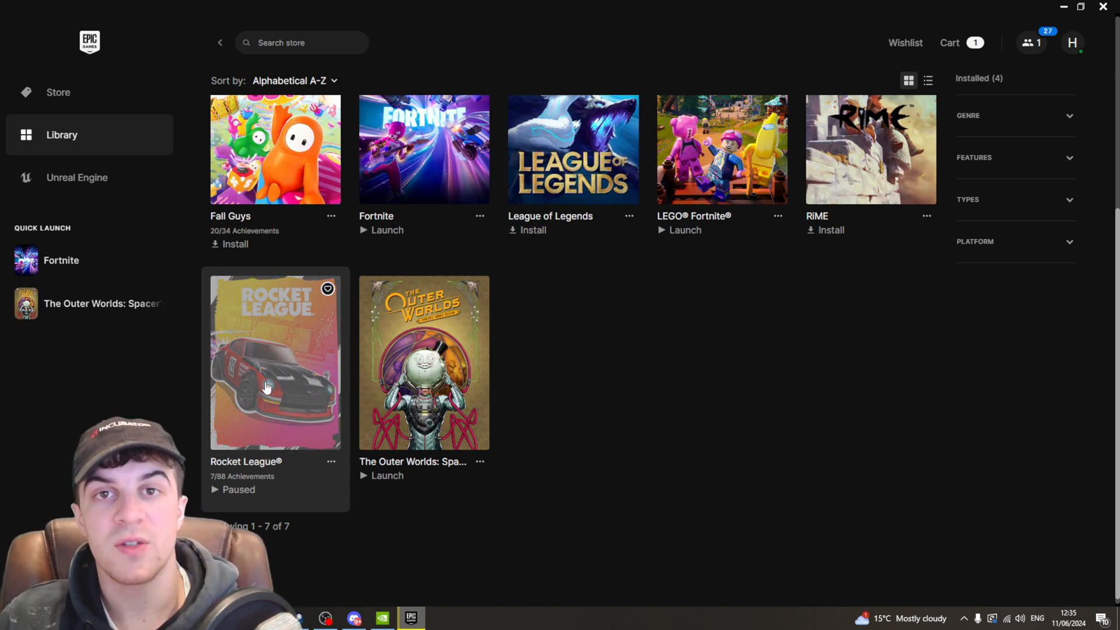
pyautogui.moveTo(636, 356)
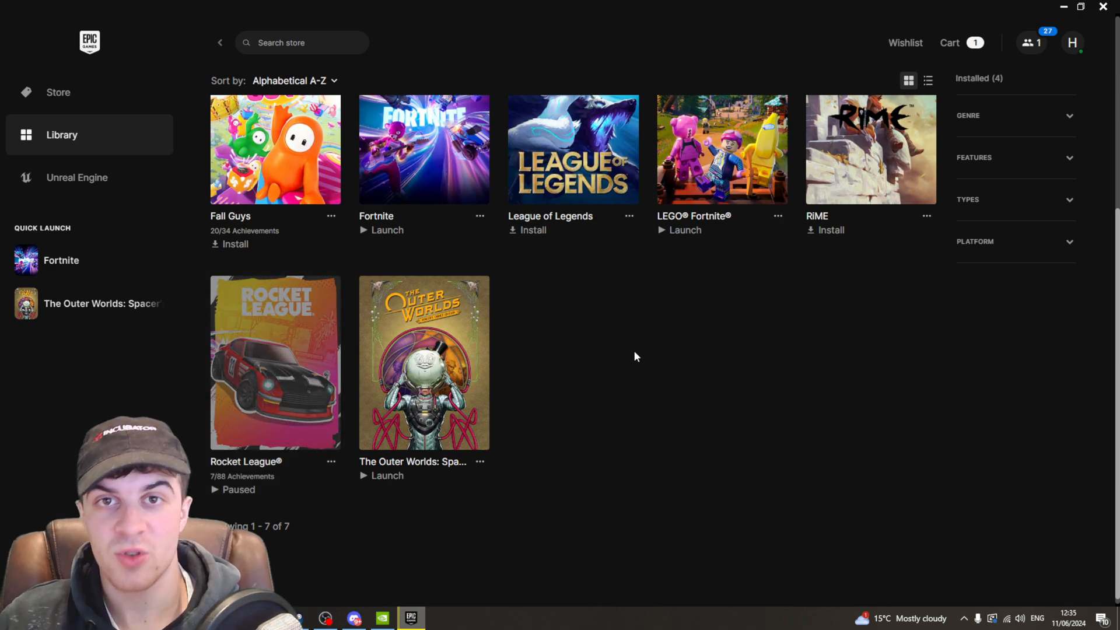
pyautogui.moveTo(658, 353)
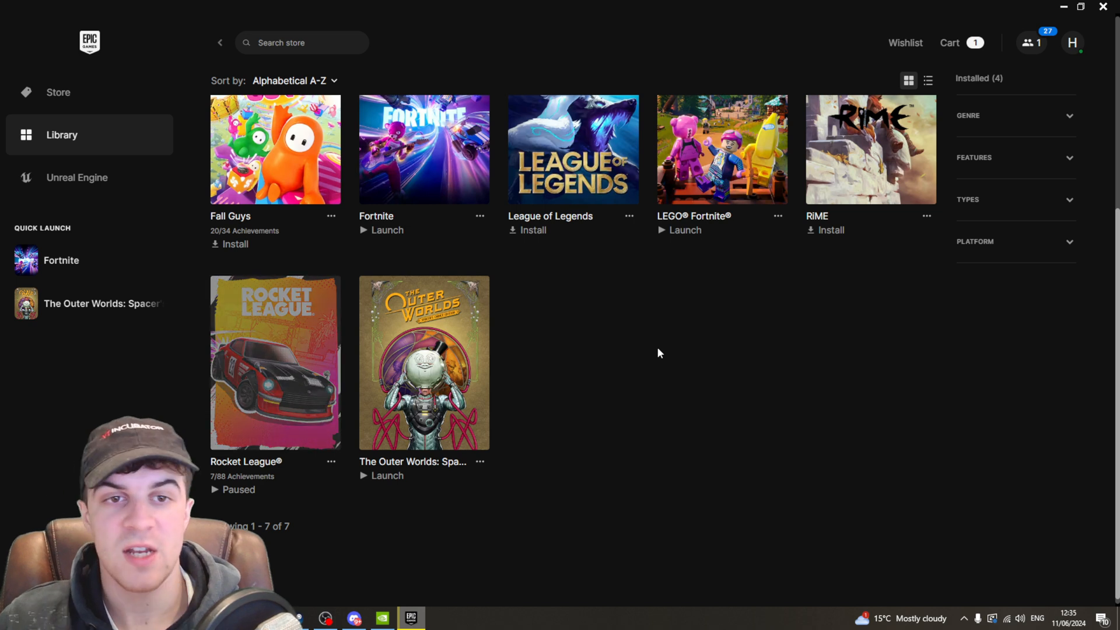